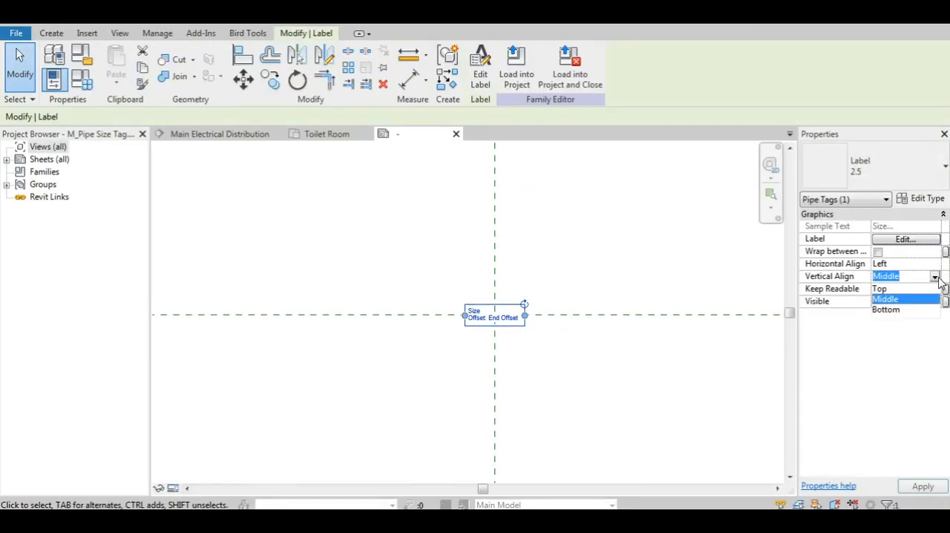
# Set the label's Vertical Align to Top and load the tag family into the project
pyautogui.click(881, 288)
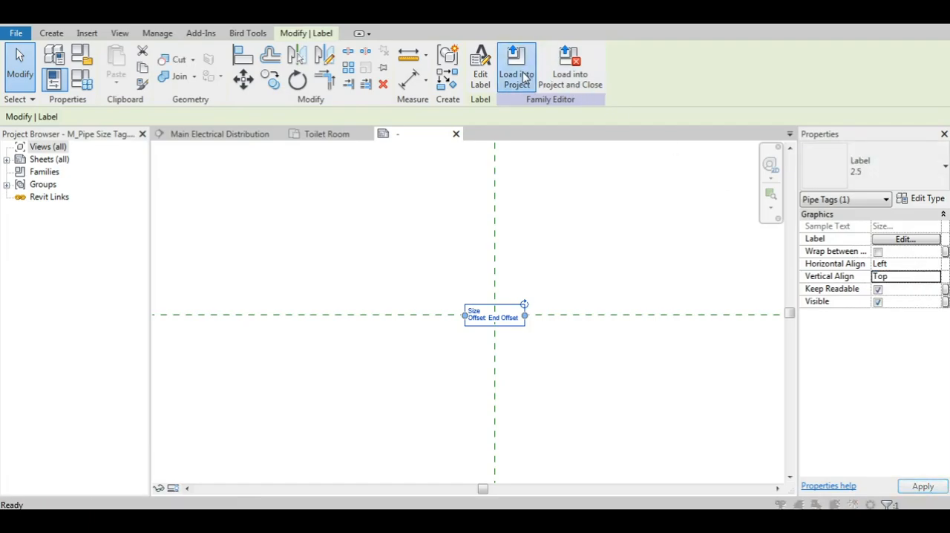
pyautogui.click(517, 67)
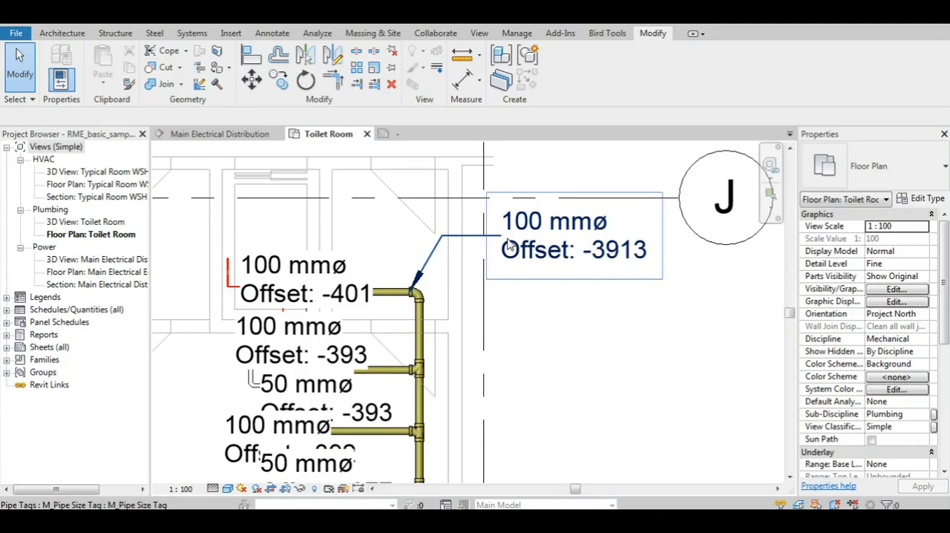
# Switch back to the M_Pipe Size Tag family editor tab
pyautogui.click(572, 374)
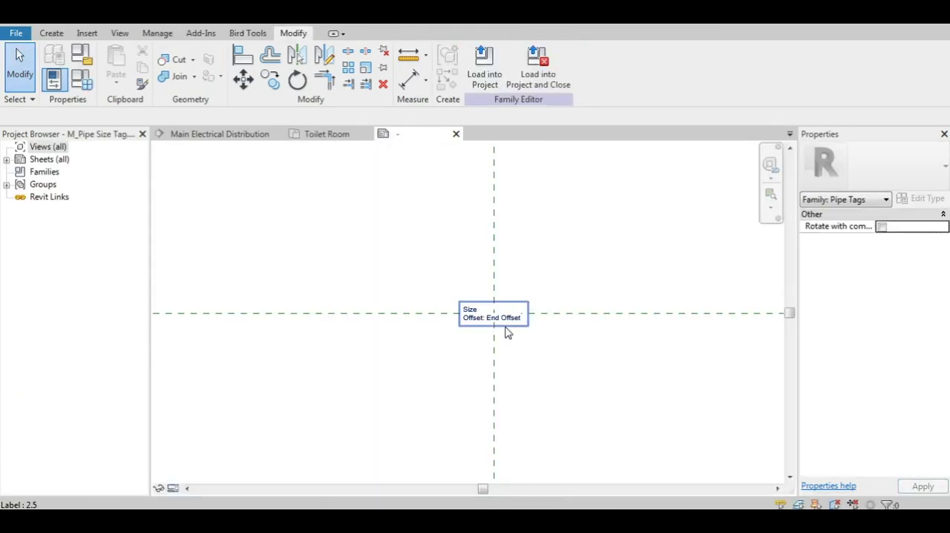
pyautogui.click(493, 314)
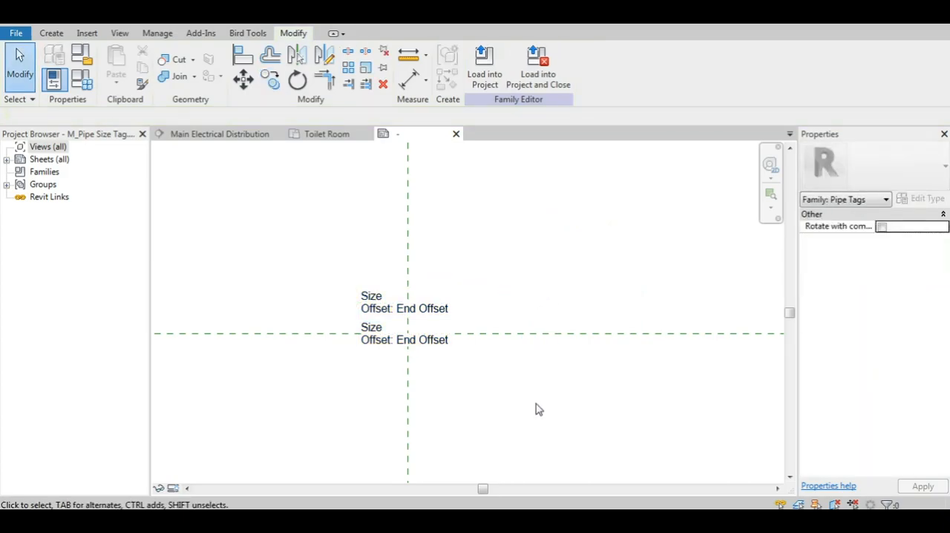
pyautogui.click(407, 332)
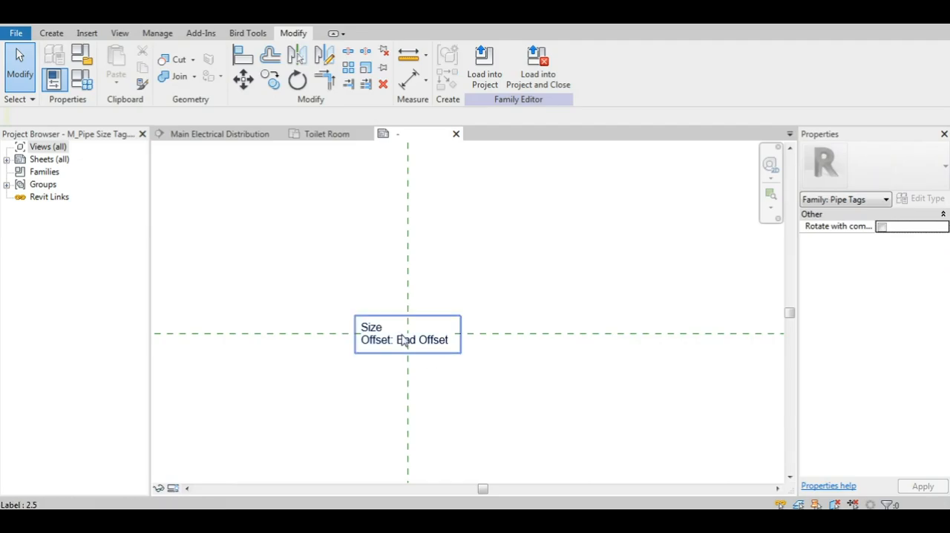
pyautogui.click(403, 340)
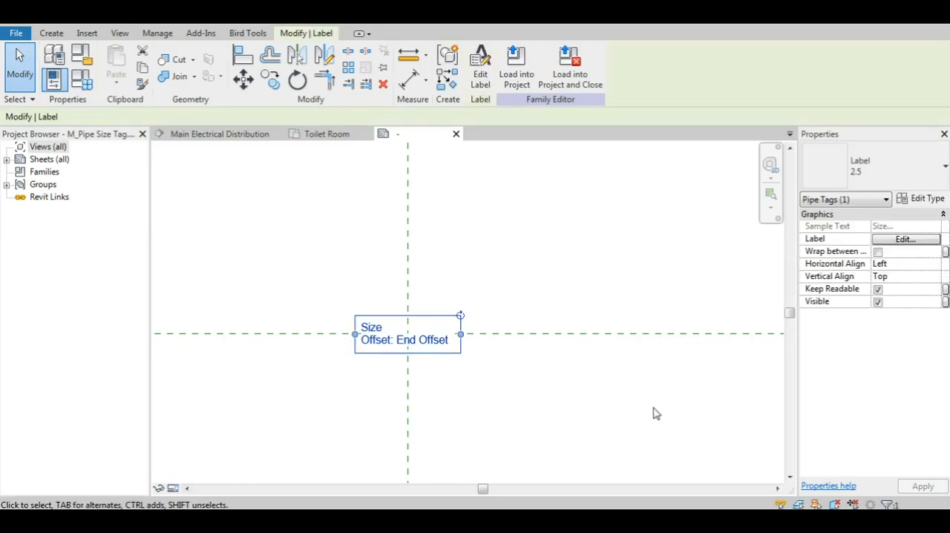
pyautogui.click(927, 197)
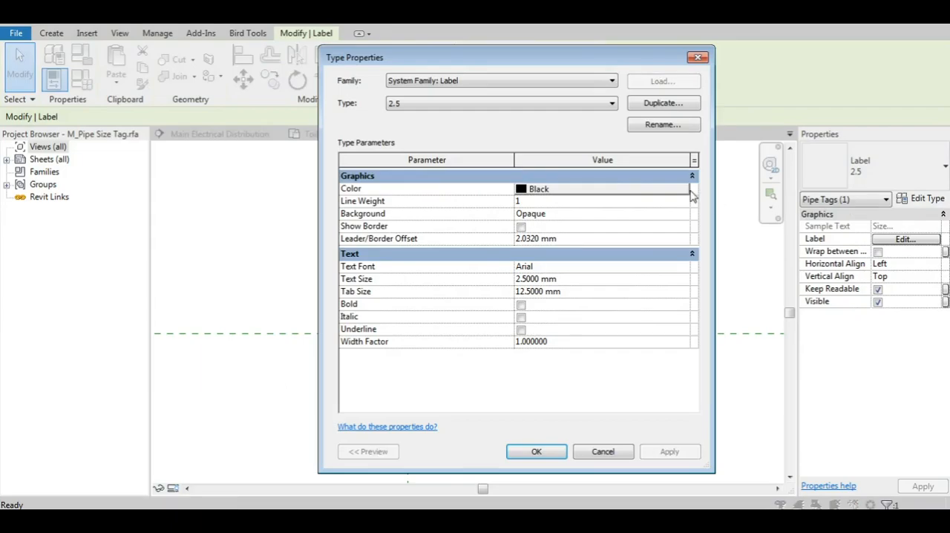
pyautogui.click(601, 189)
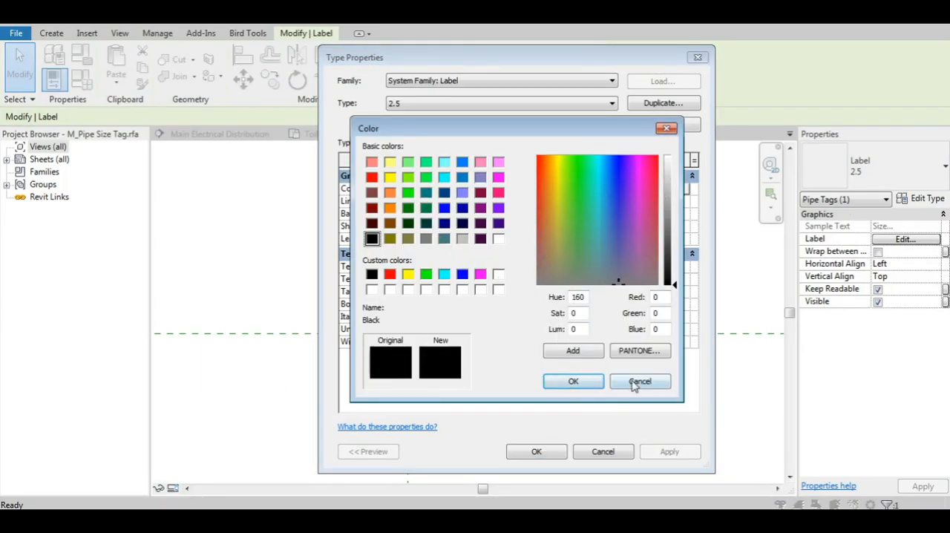
pyautogui.click(639, 382)
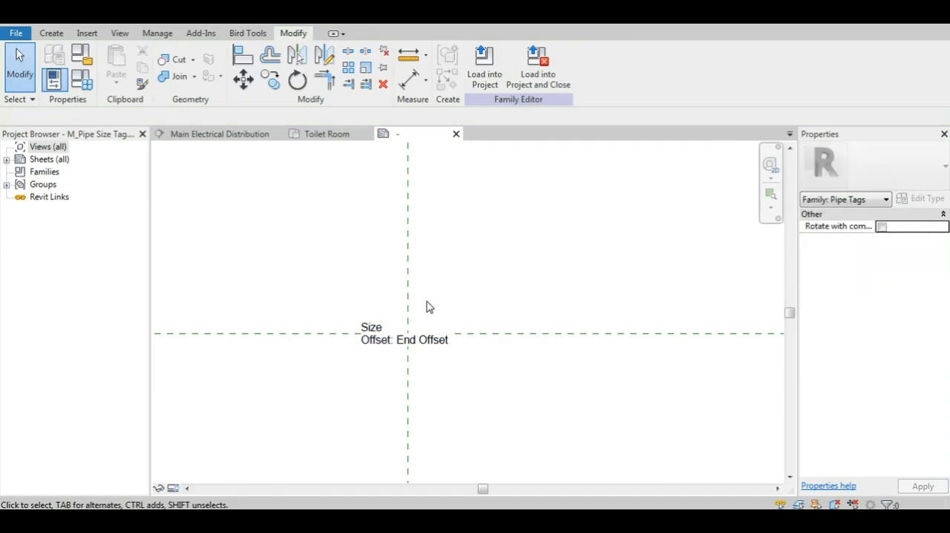
pyautogui.moveTo(339, 261)
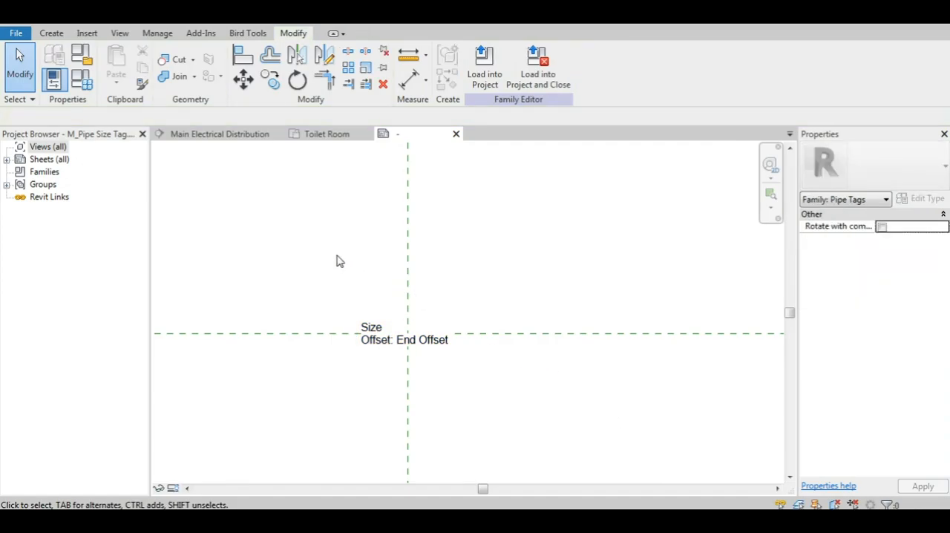
pyautogui.moveTo(349, 386)
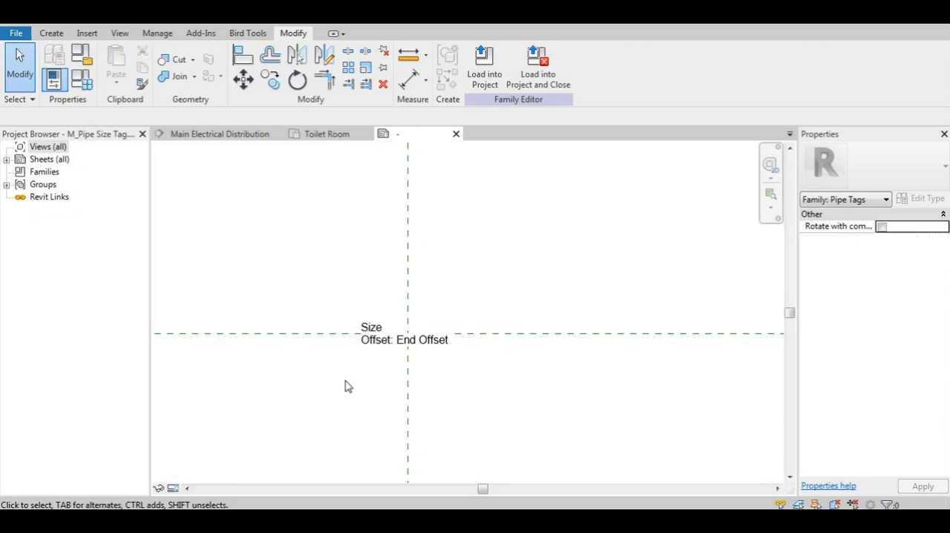